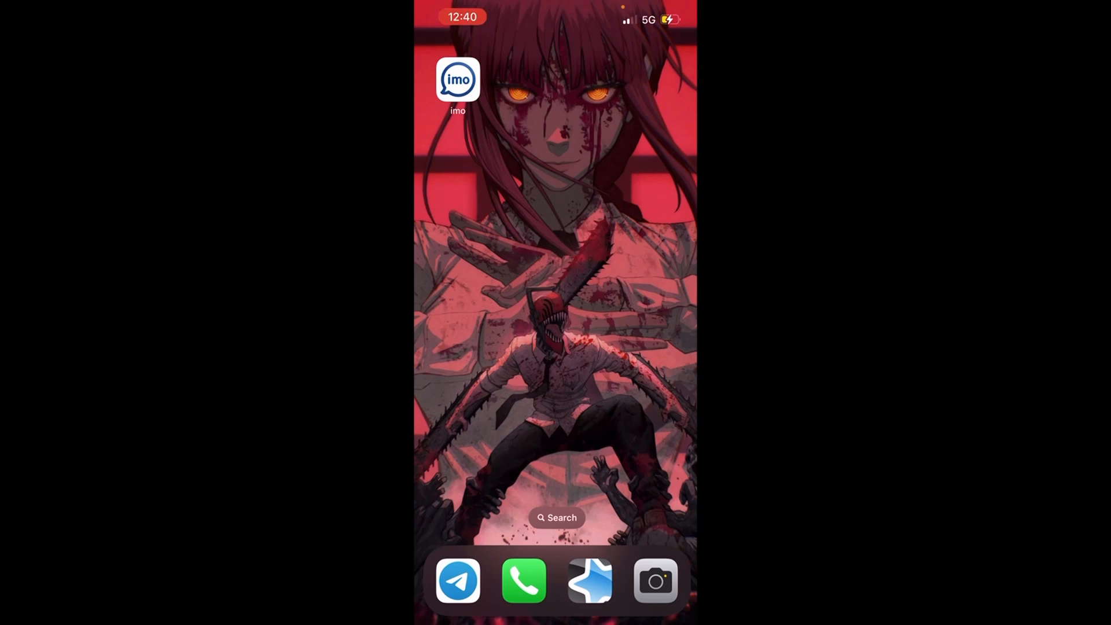
Launch imo from the home screen to reach its chats list.
{"action": "left_click", "coordinate": [458, 79]}
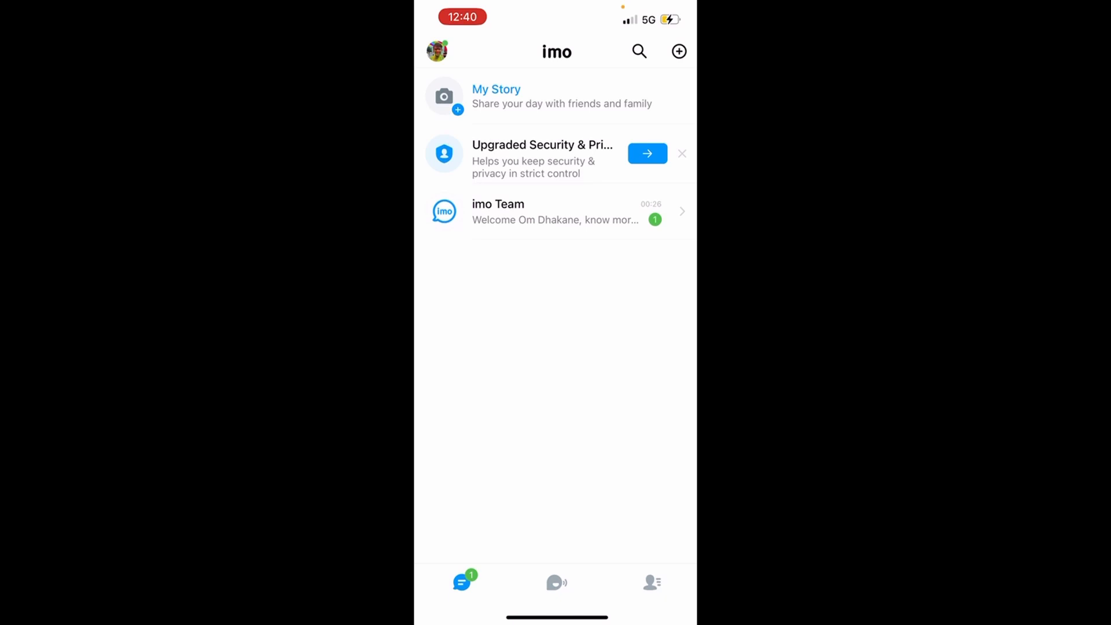
Switch to the Contacts list to reach the contact to be blocked.
{"action": "left_click", "coordinate": [650, 582]}
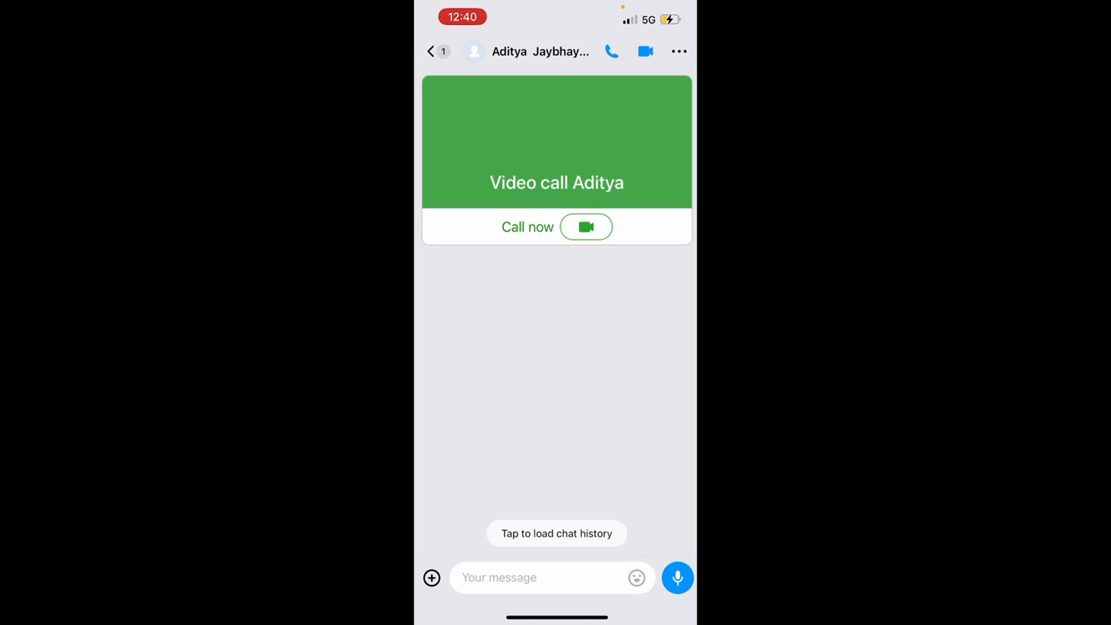
From the contact's profile More options, switch on Block and confirm with Yes.
{"action": "left_click", "coordinate": [677, 51]}
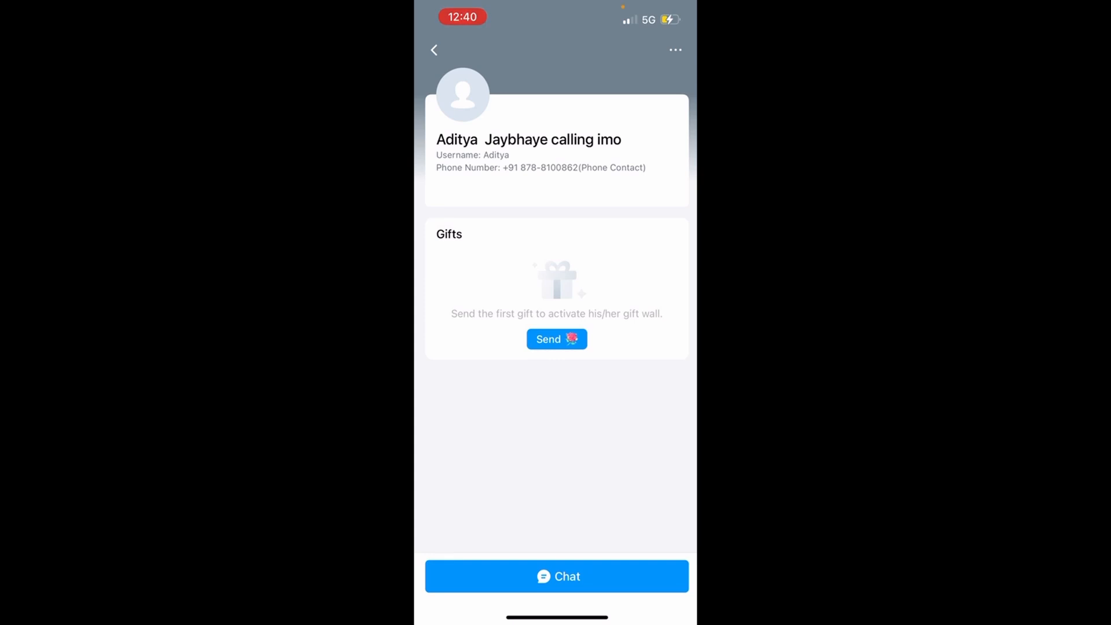
{"action": "left_click", "coordinate": [674, 50]}
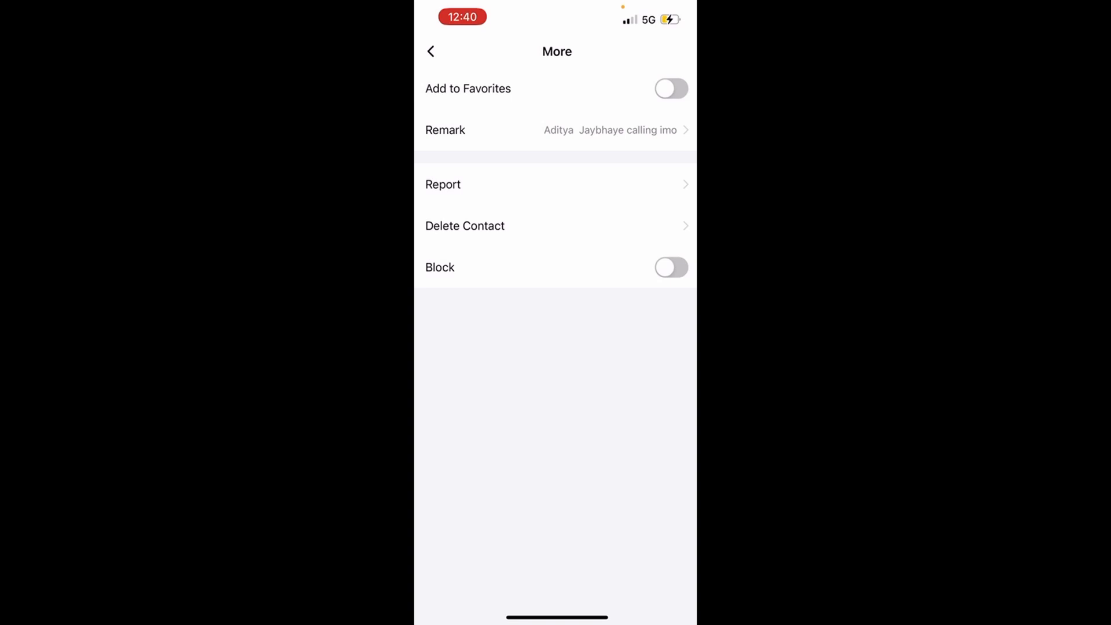
{"action": "left_click", "coordinate": [670, 267]}
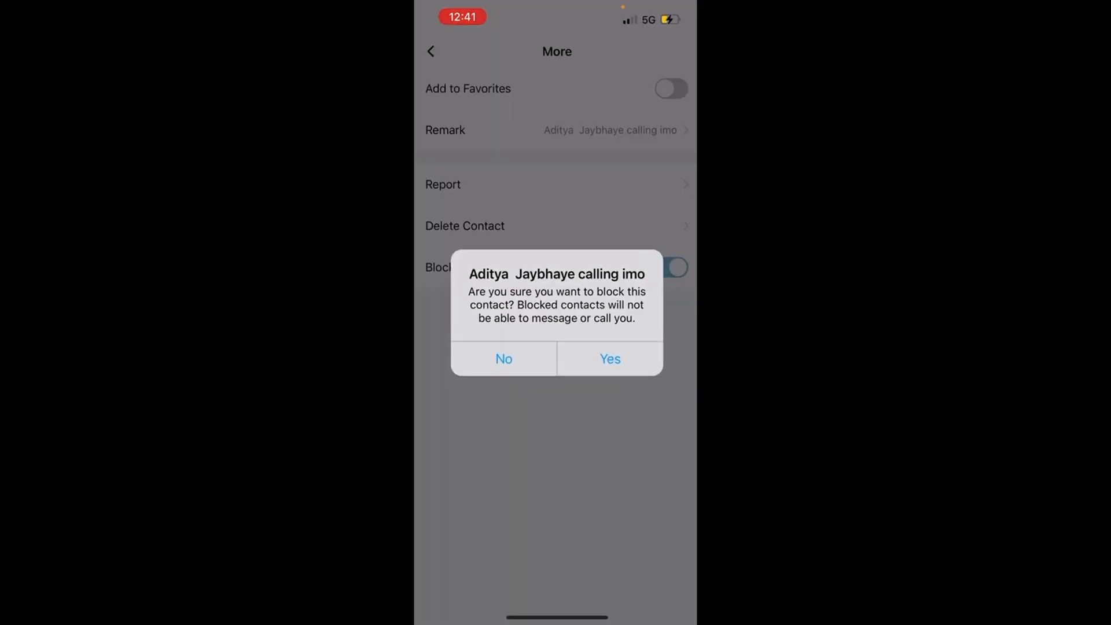
{"action": "left_click", "coordinate": [670, 268]}
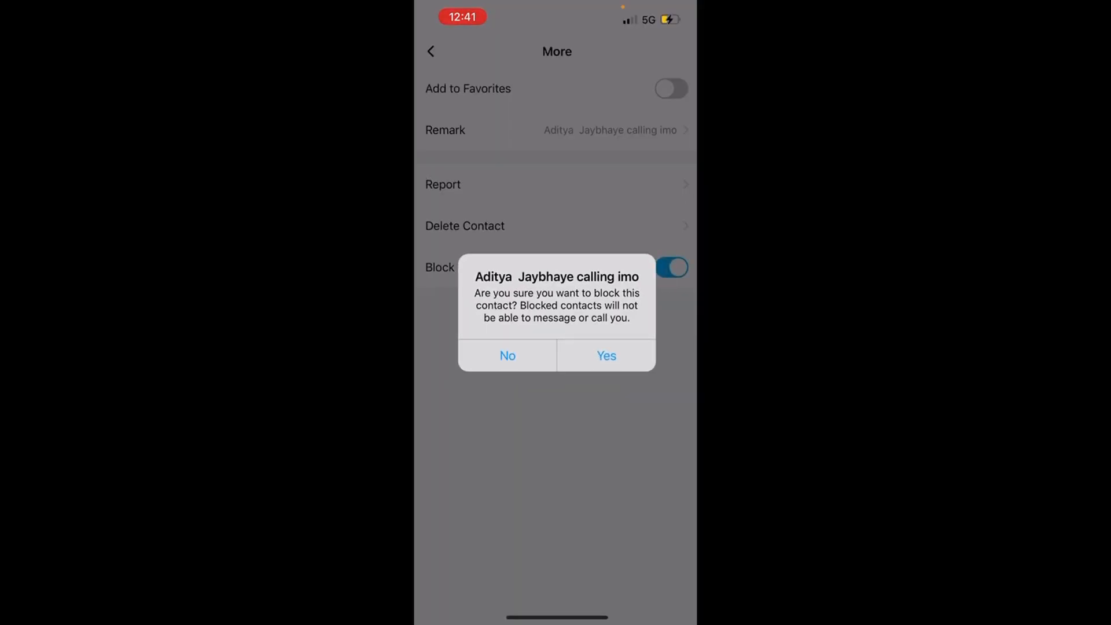
{"action": "left_click", "coordinate": [605, 355]}
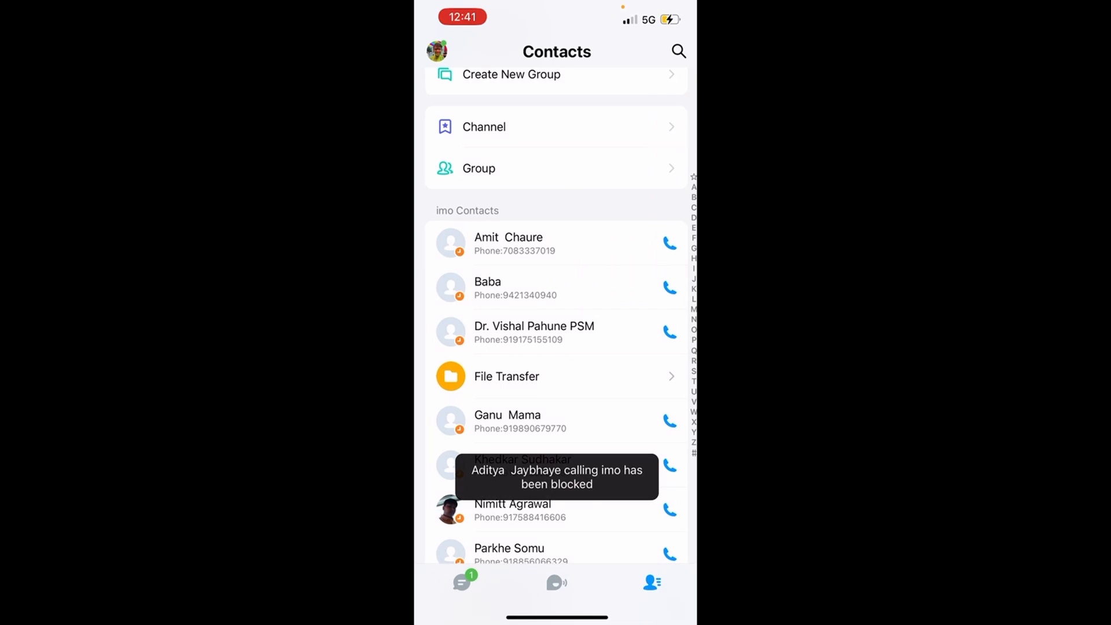